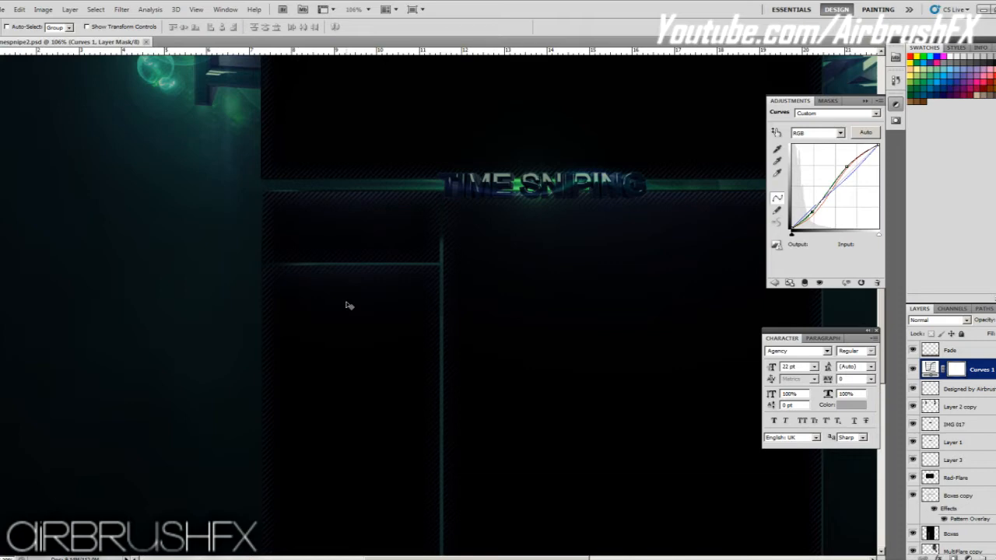
mouse_move(389, 314)
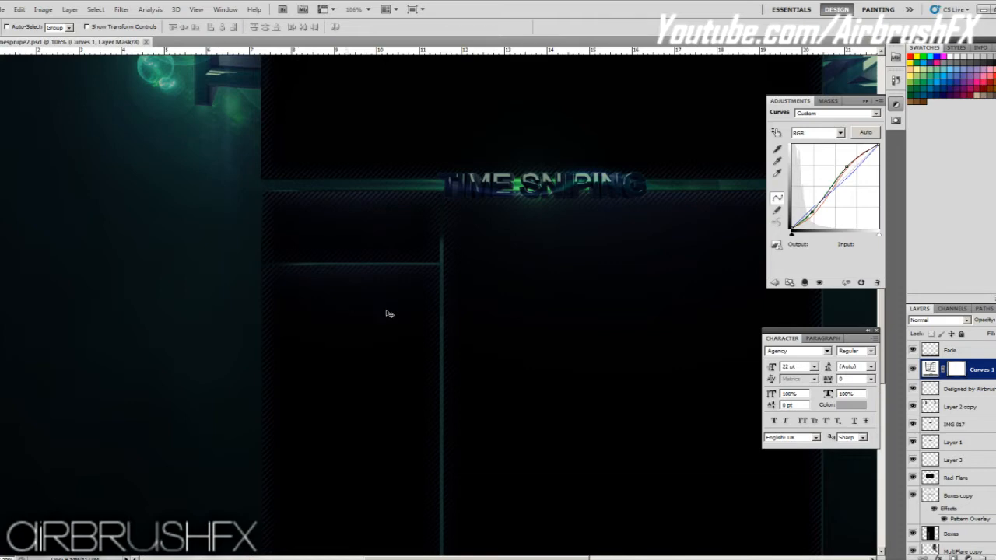
mouse_move(568, 552)
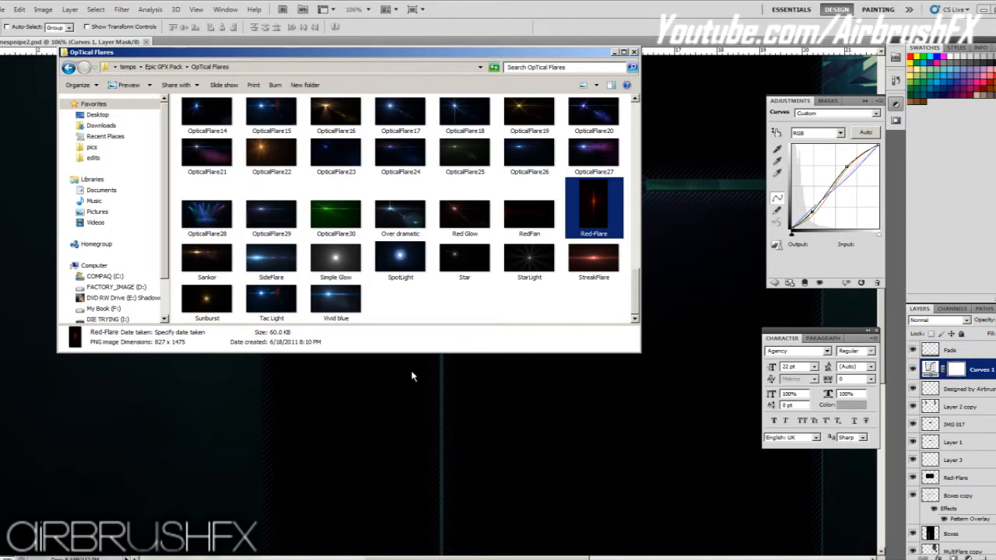
Scroll the Optical Flares thumbnails to find the green flare image.
scroll(down, 3)
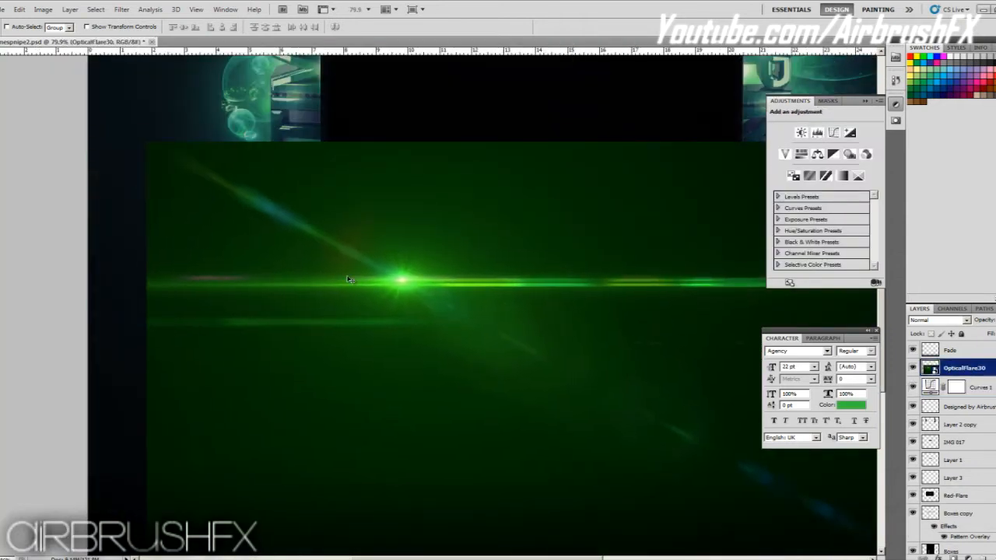
mouse_move(336, 188)
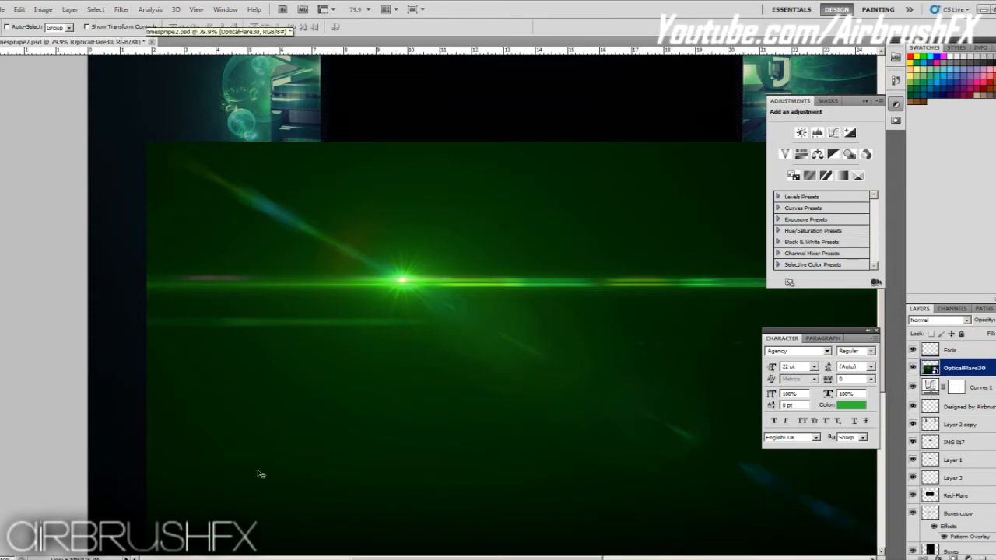
Rasterize the placed green flare layer into an ordinary pixel layer.
click(44, 10)
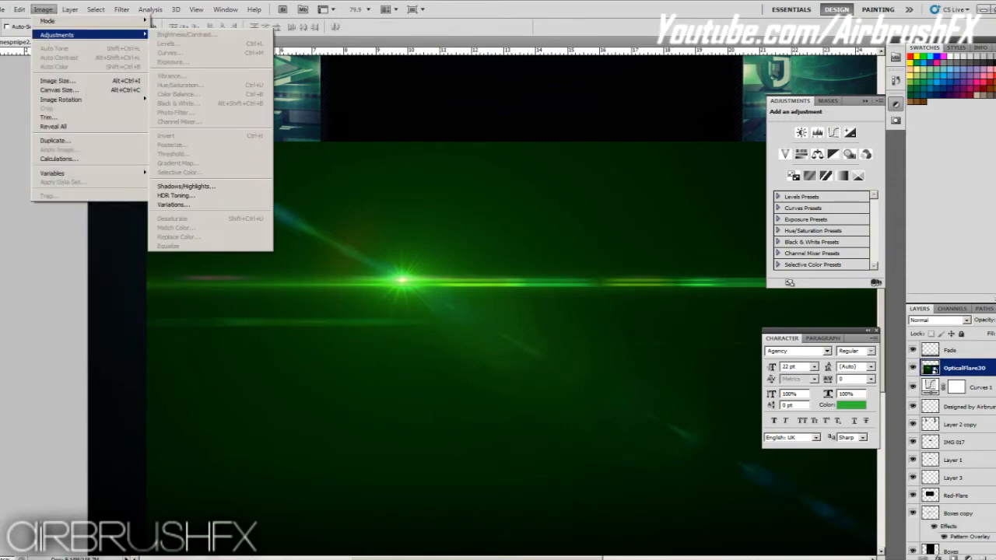
right_click(964, 367)
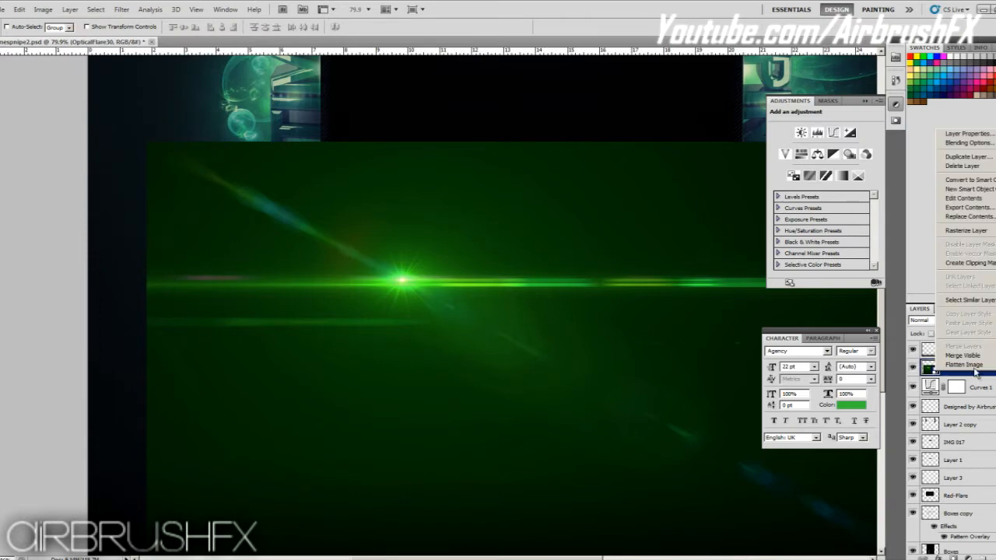
click(964, 367)
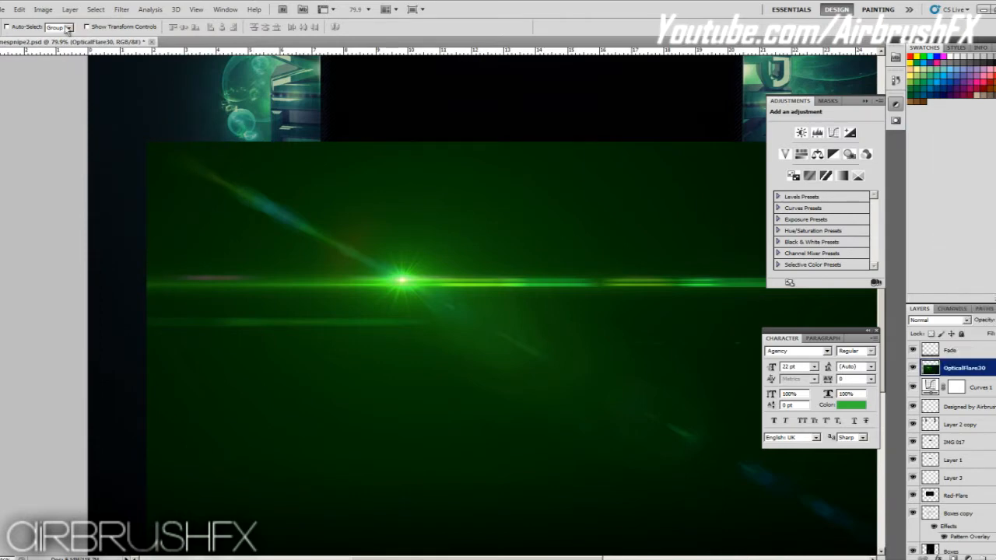
Darken the flare's background toward black with a Levels adjustment and apply it.
click(43, 10)
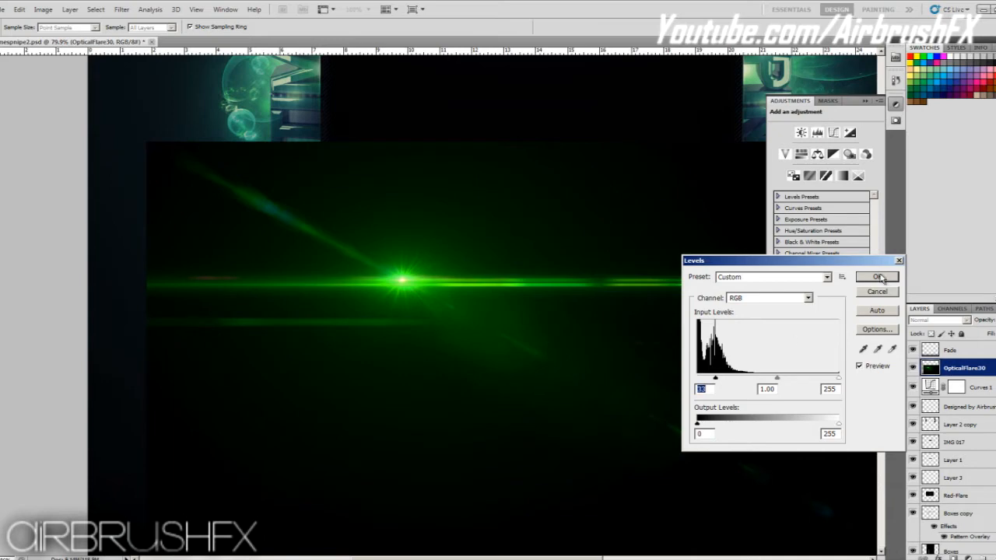
click(877, 277)
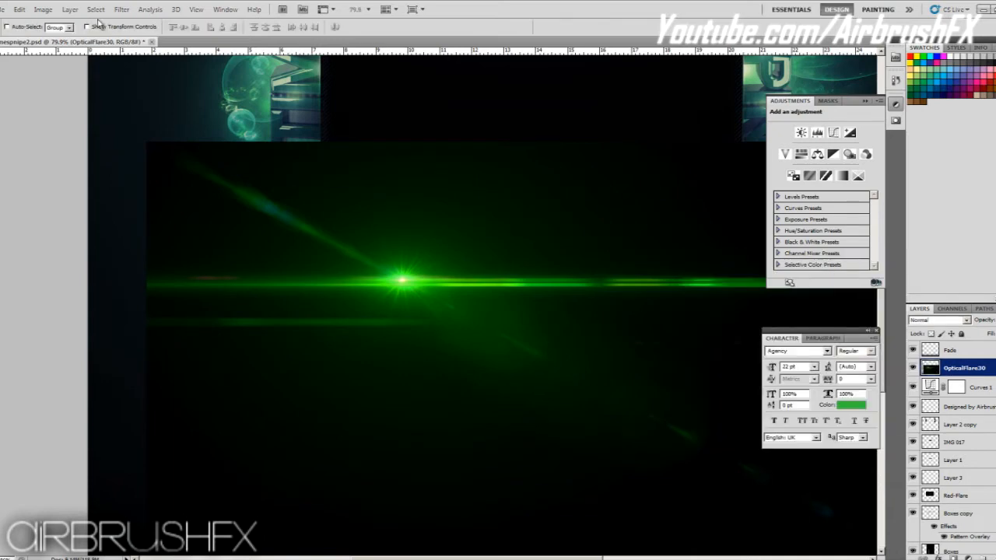
click(936, 320)
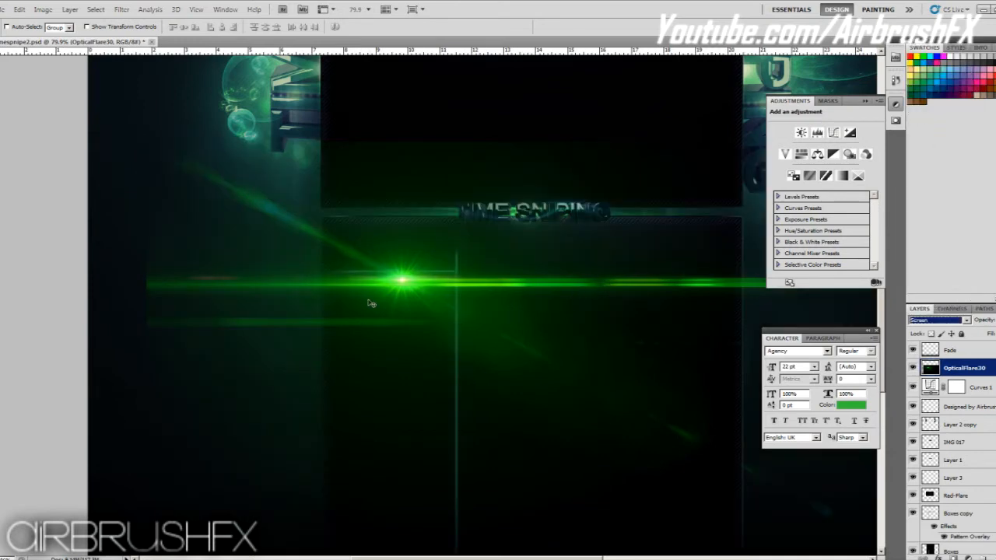
Move the Screen-blended flare so its streak sits below and left of the title.
drag(398, 280, 439, 252)
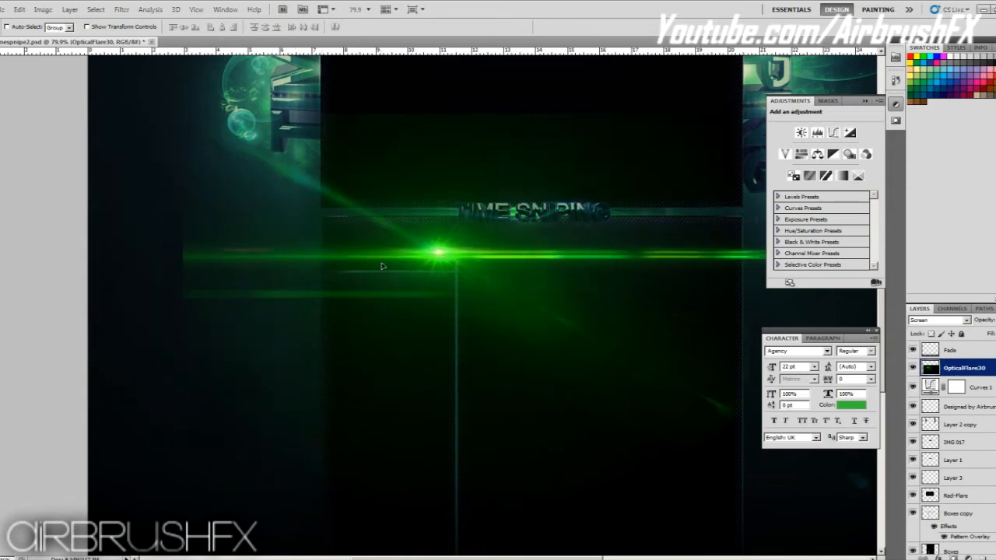
drag(439, 252, 370, 294)
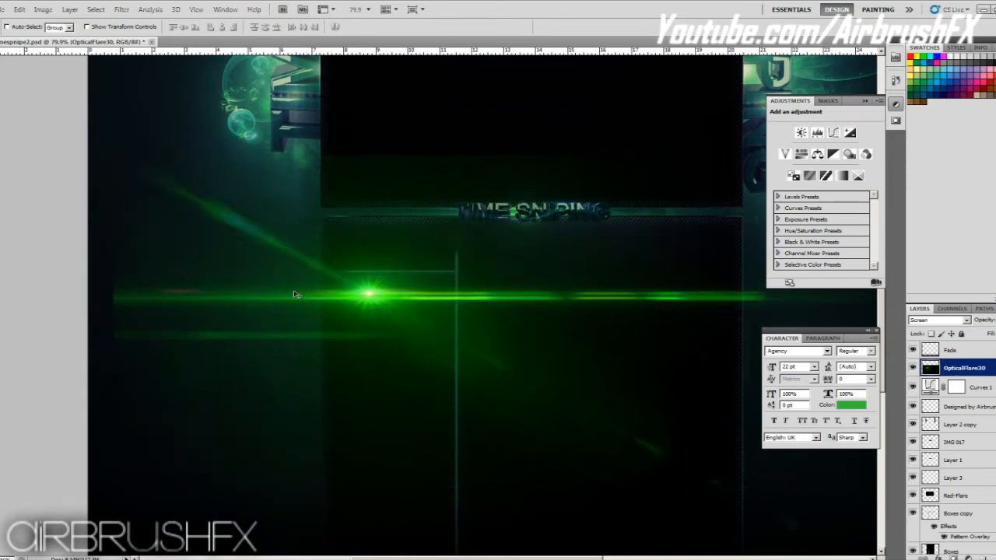
mouse_move(123, 228)
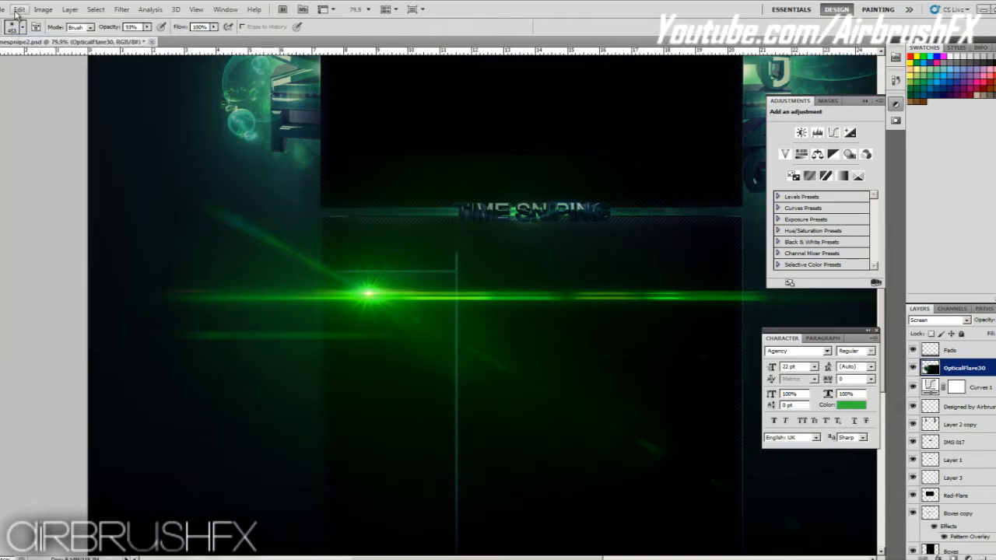
click(18, 9)
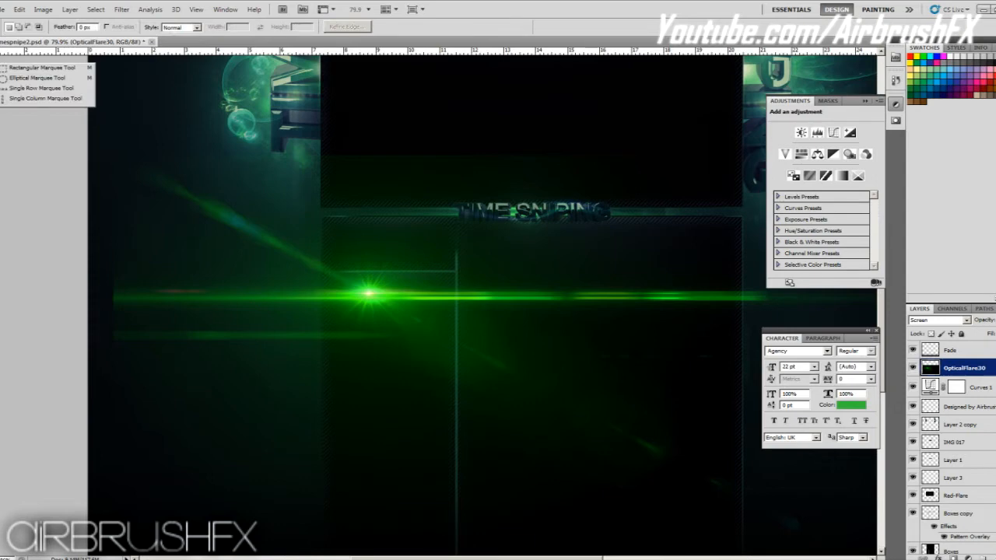
mouse_move(39, 78)
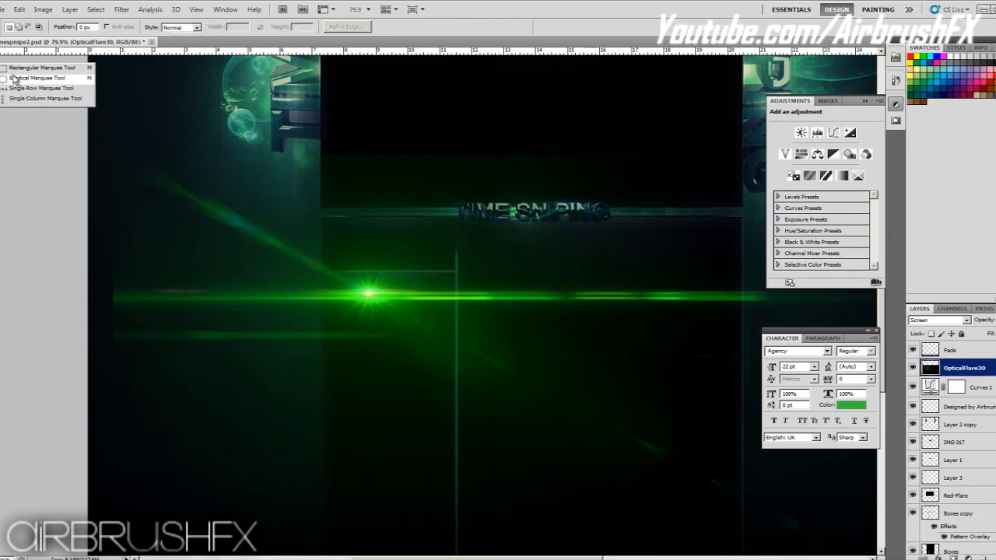
Switch to the Elliptical Marquee to draw an oval selection around the flare.
click(43, 68)
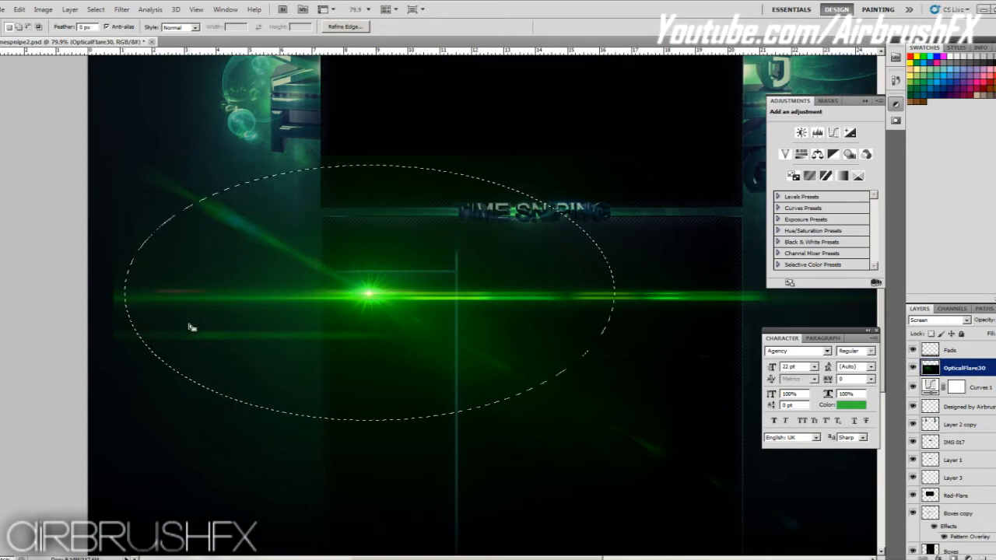
mouse_move(221, 319)
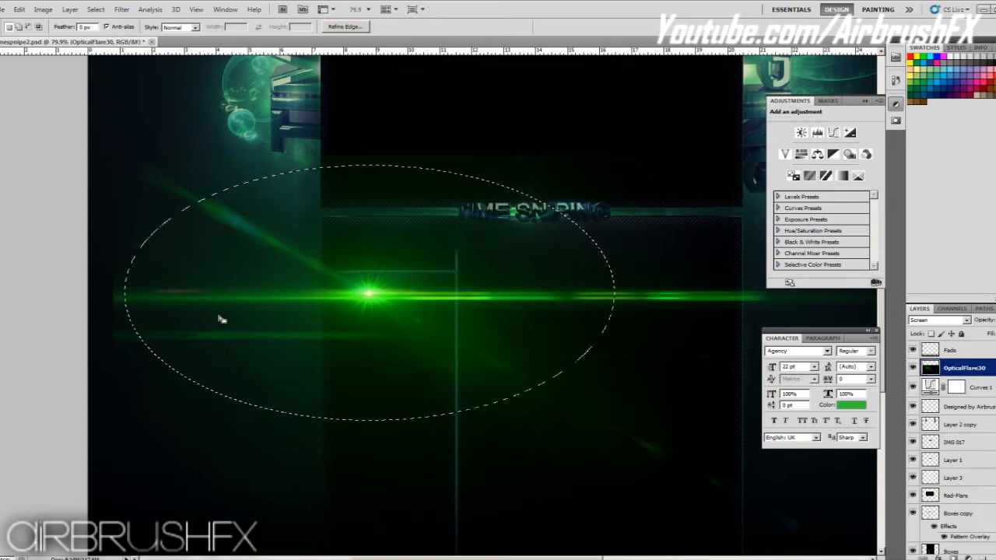
mouse_move(305, 219)
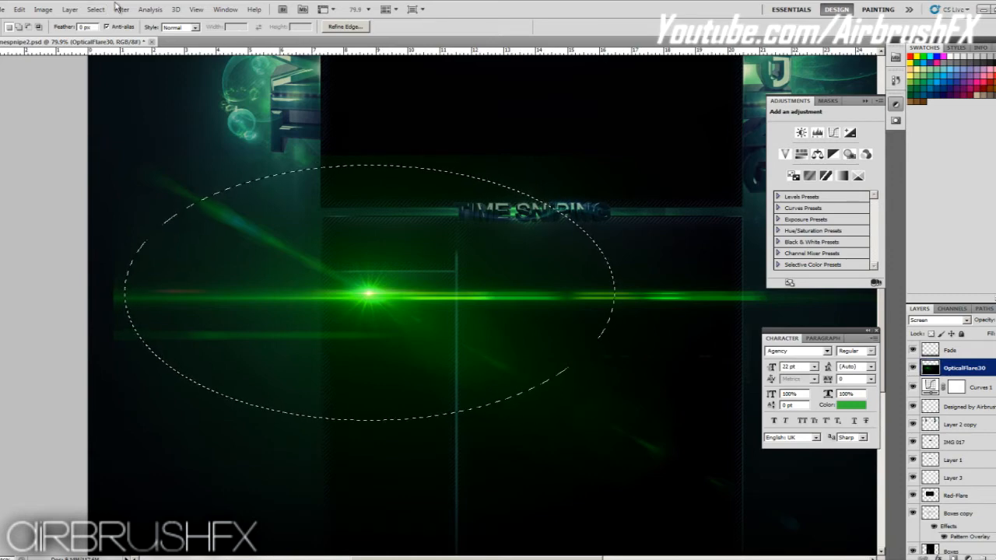
Bring up Refine Edge for the oval flare selection from the Select menu.
click(95, 10)
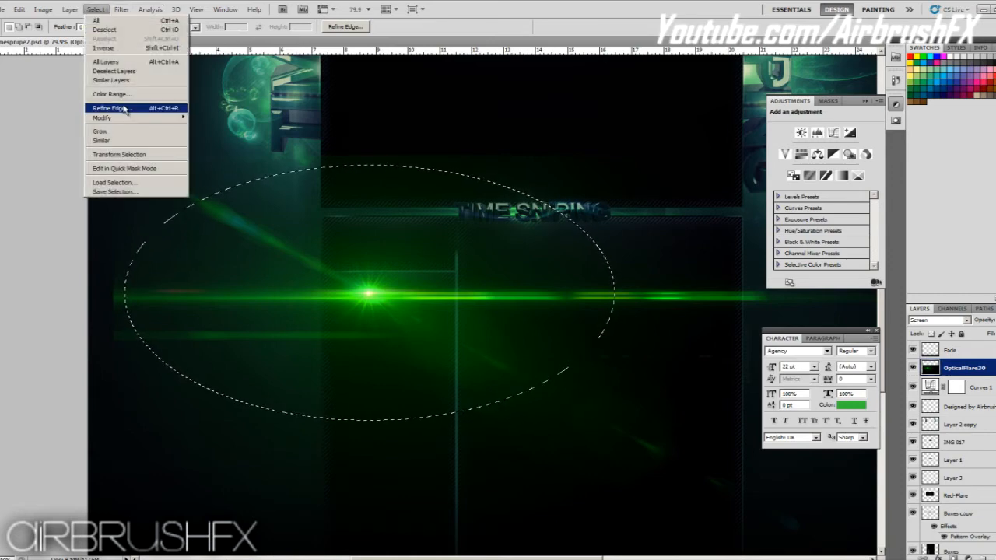
mouse_move(102, 118)
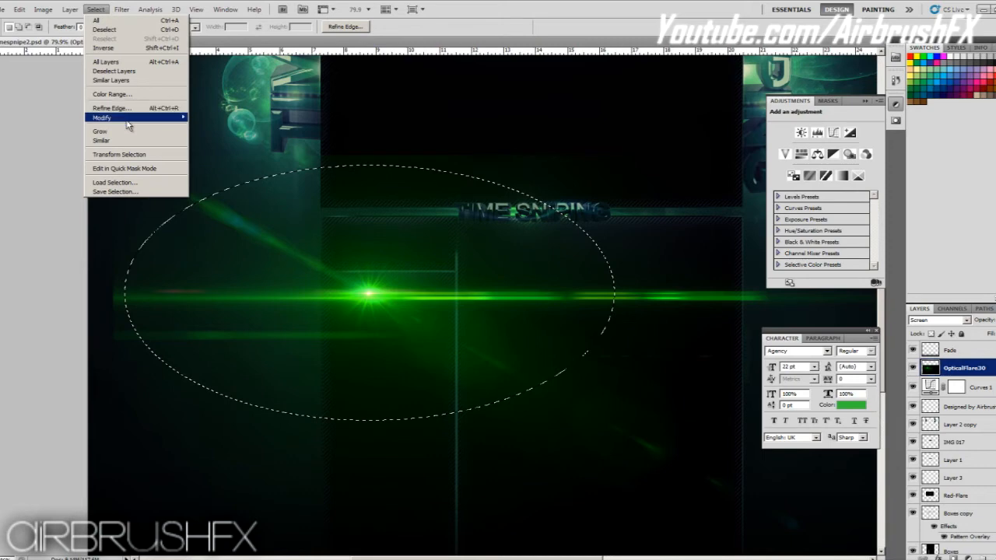
click(110, 108)
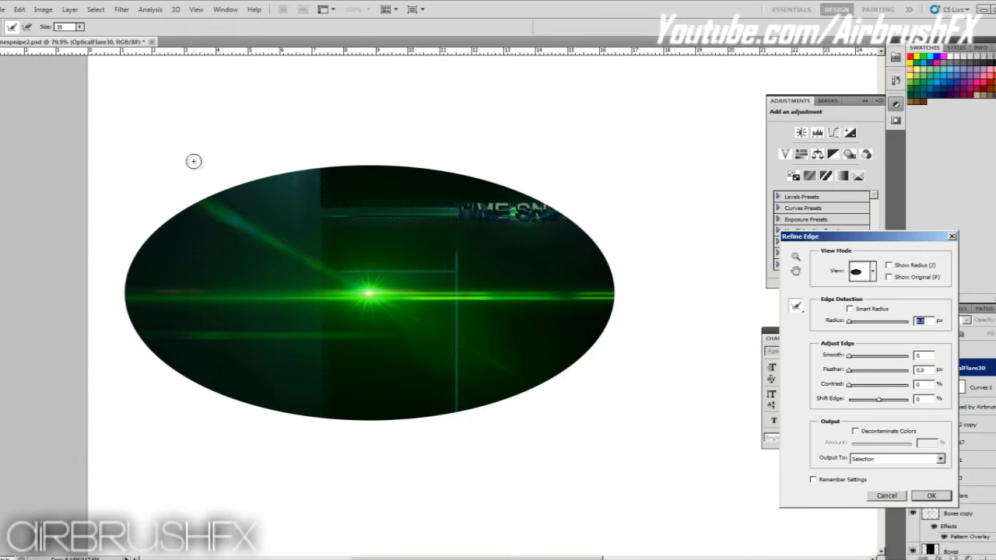
mouse_move(103, 308)
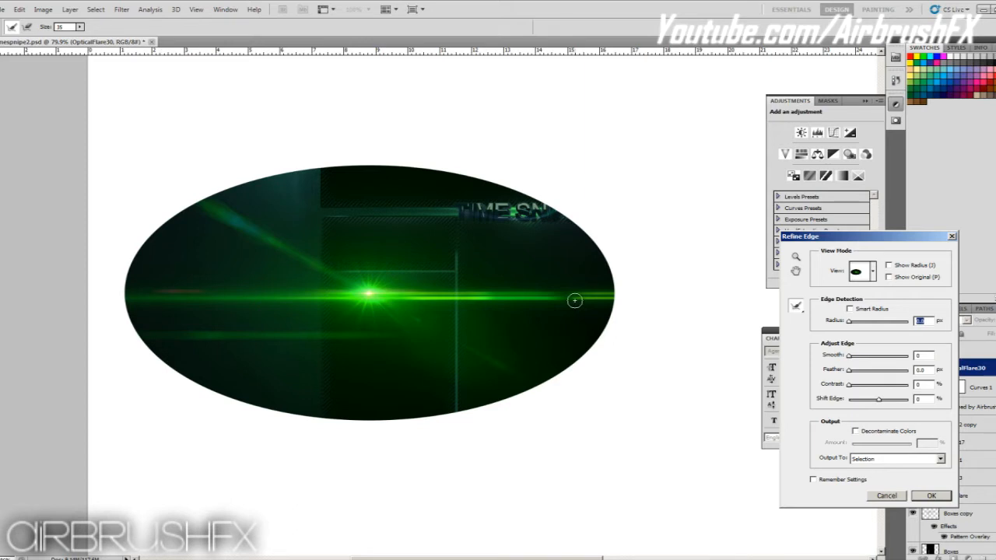
mouse_move(354, 153)
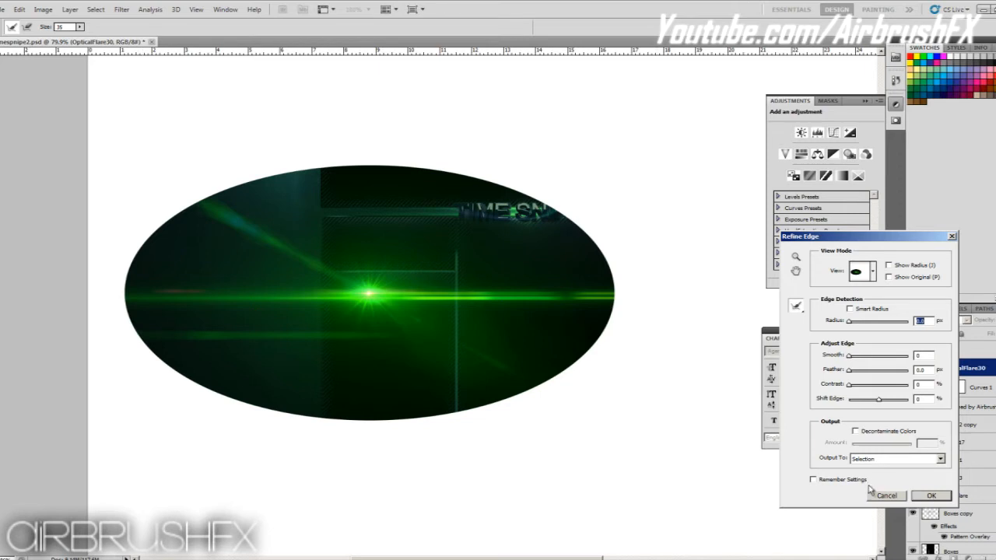
Raise Feather for a soft oval edge, shift the edge inward, and accept the refinement.
drag(848, 370, 870, 370)
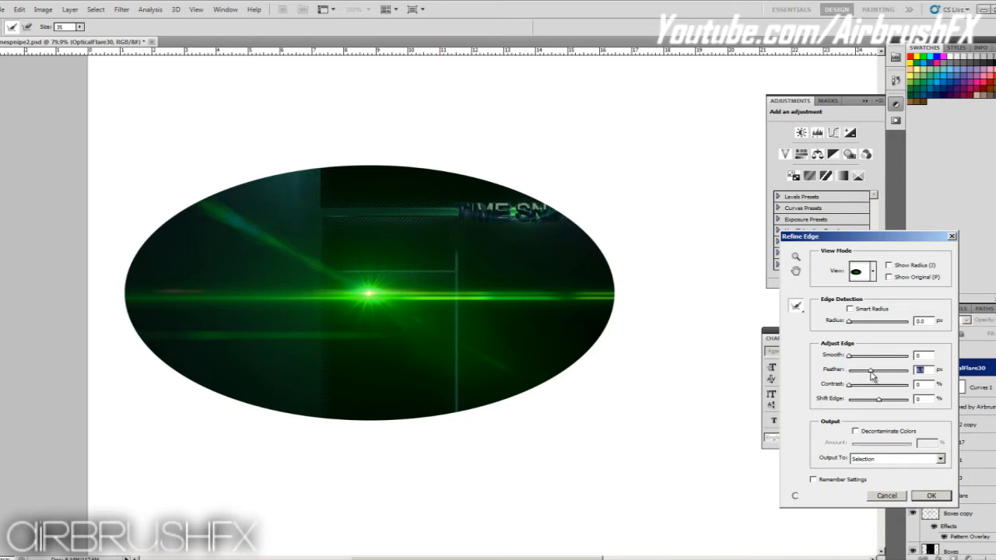
drag(869, 370, 880, 370)
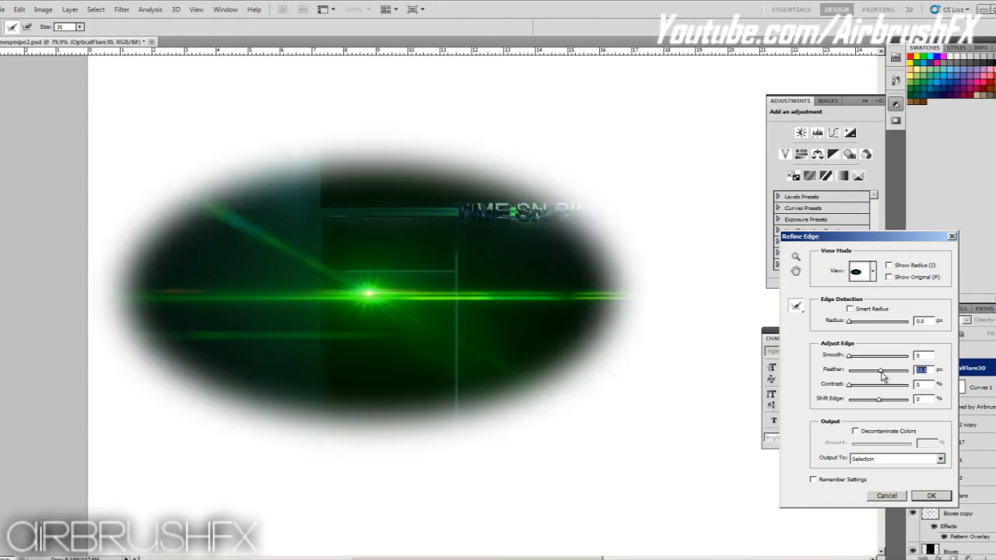
drag(879, 370, 884, 371)
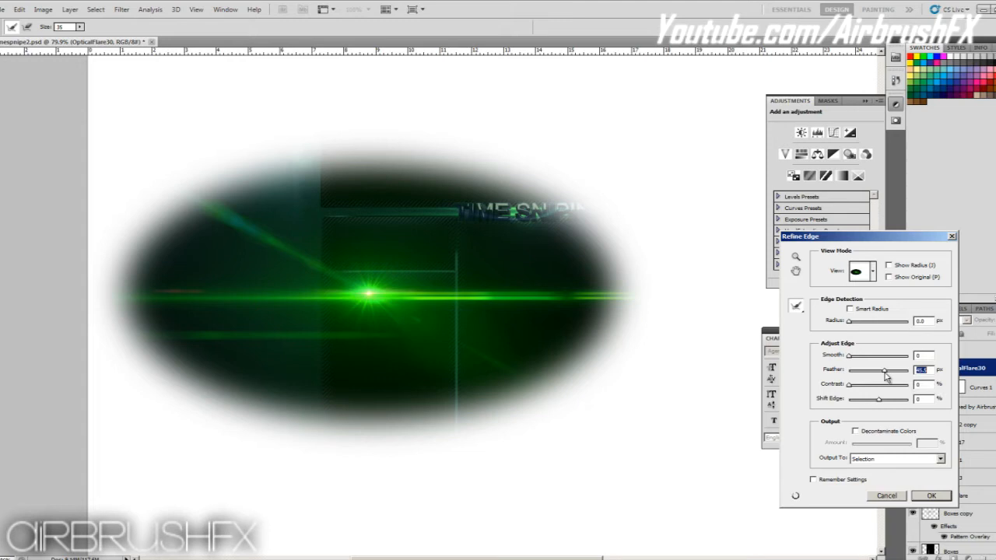
drag(884, 370, 893, 371)
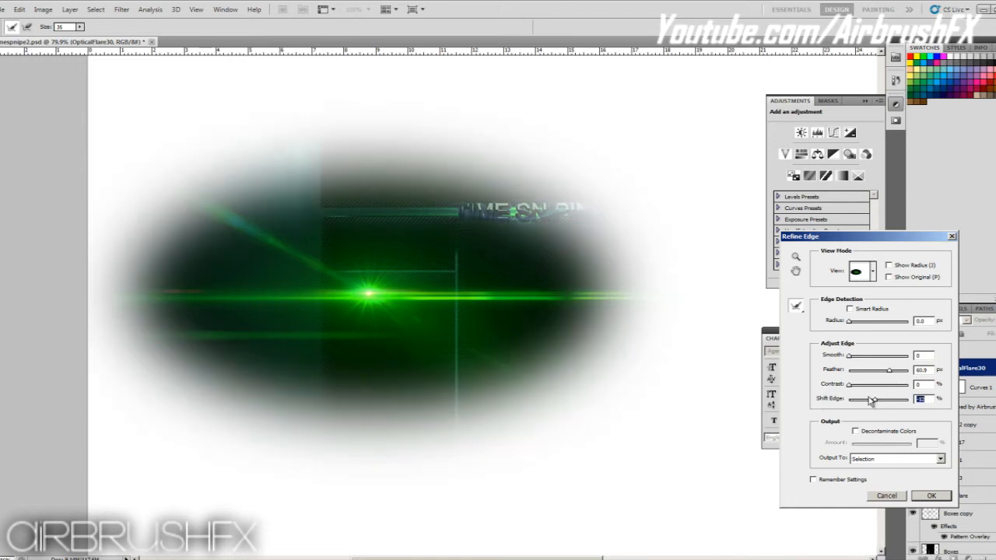
mouse_move(660, 398)
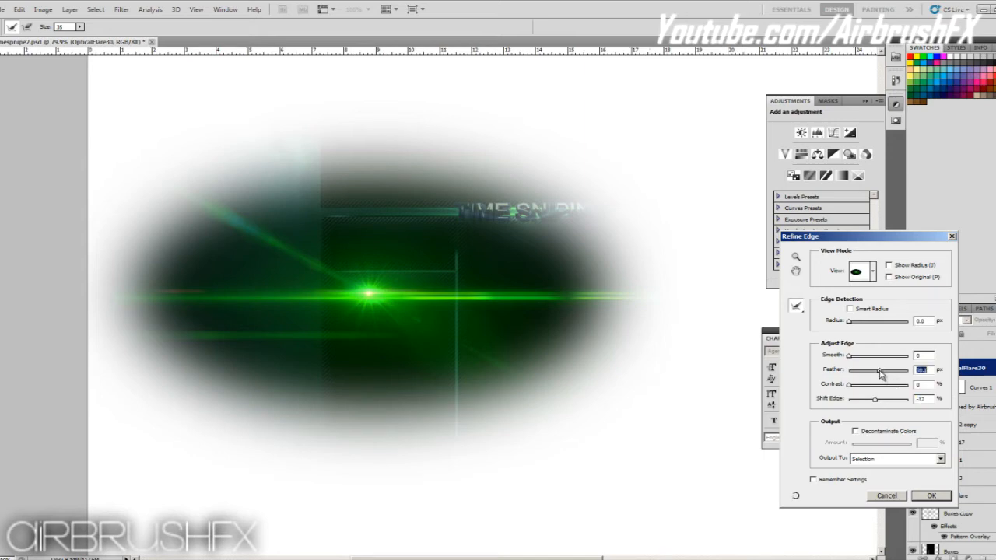
drag(879, 370, 879, 370)
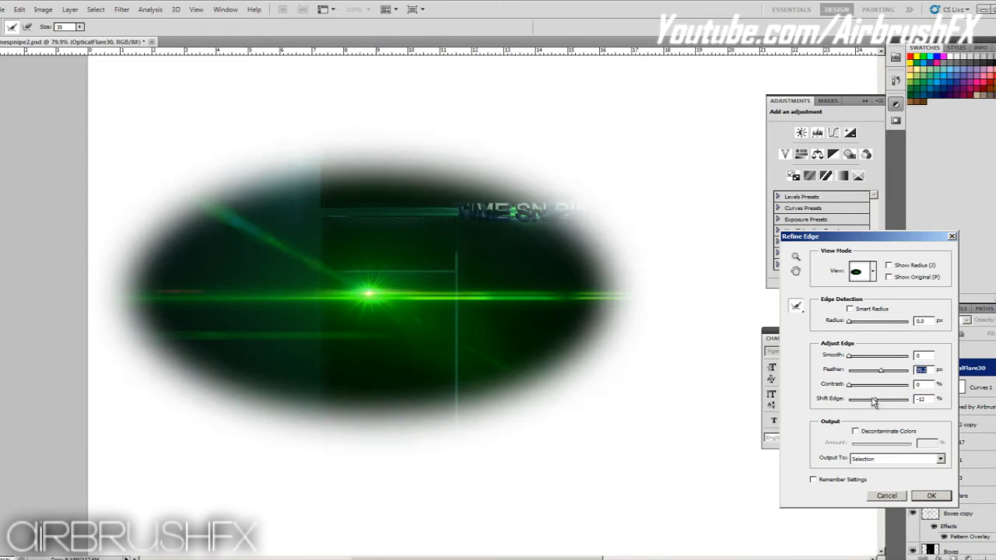
mouse_move(873, 398)
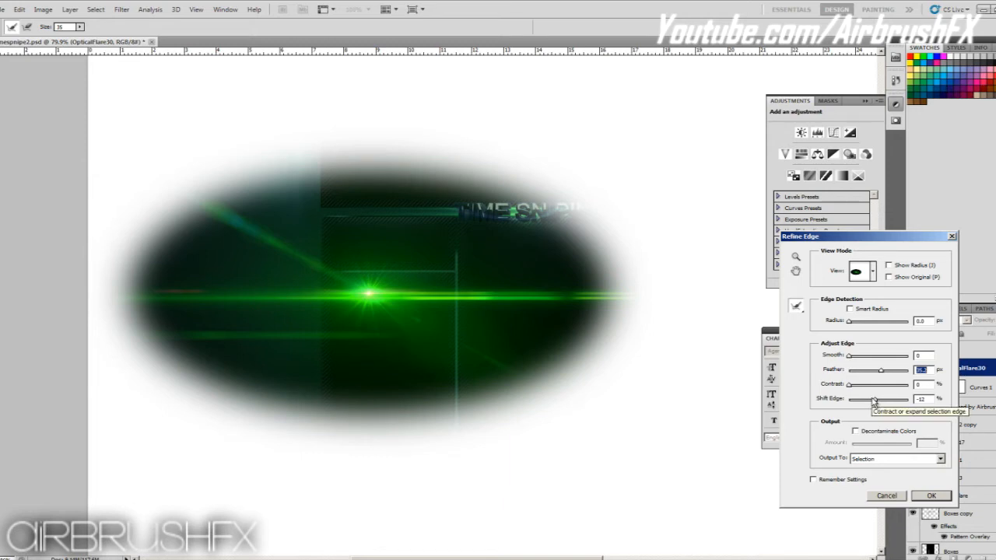
mouse_move(725, 322)
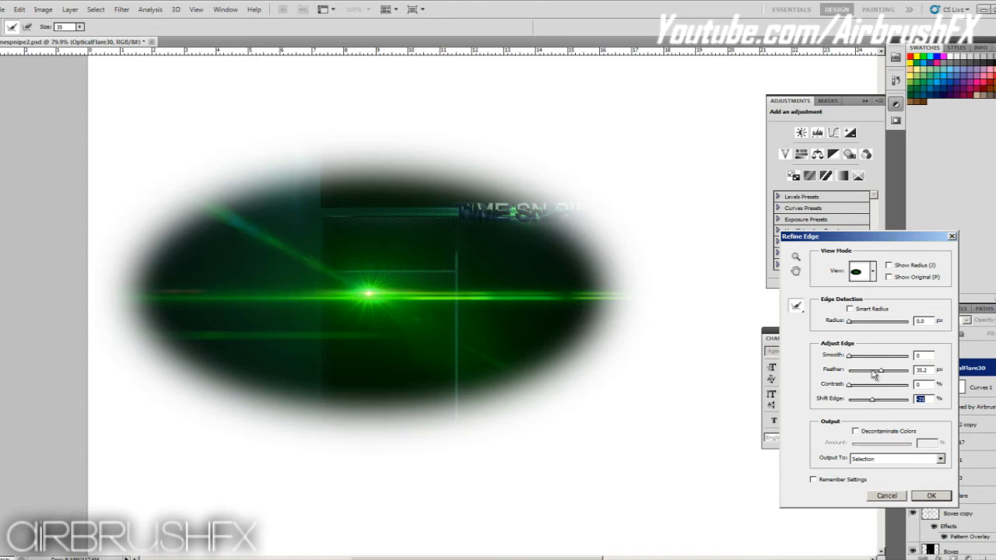
drag(858, 355, 865, 354)
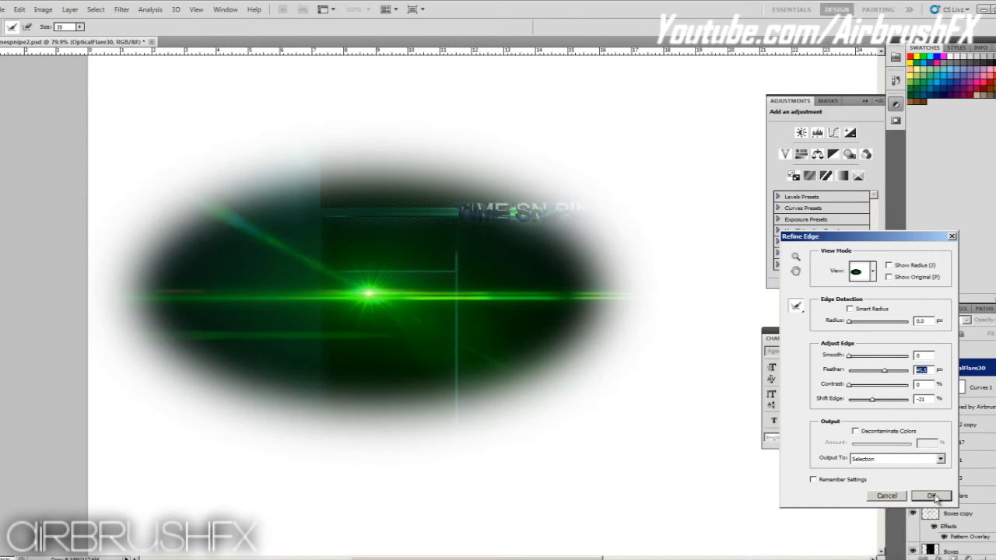
click(930, 494)
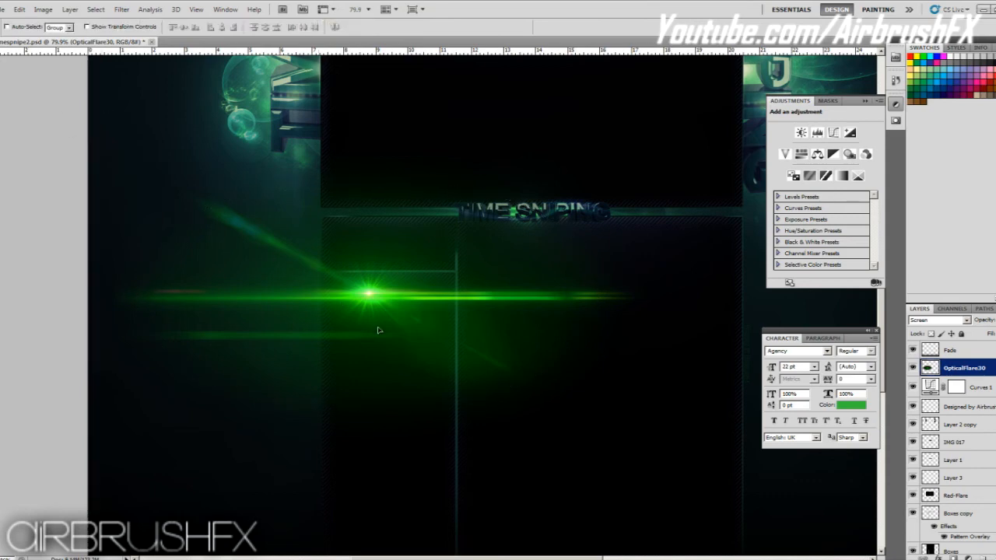
Move the soft-edged flare lower and slightly left beneath the title.
drag(365, 294, 366, 372)
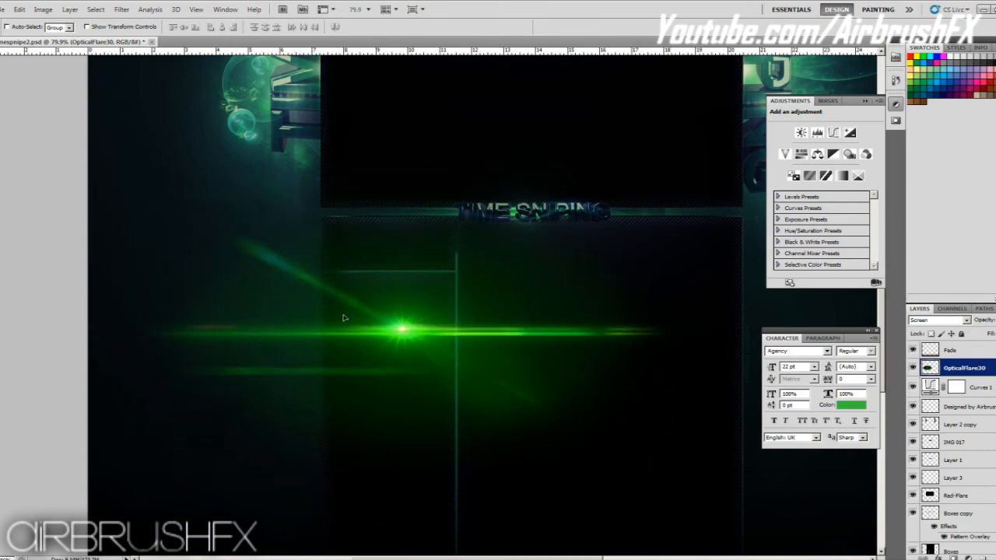
drag(402, 327, 397, 358)
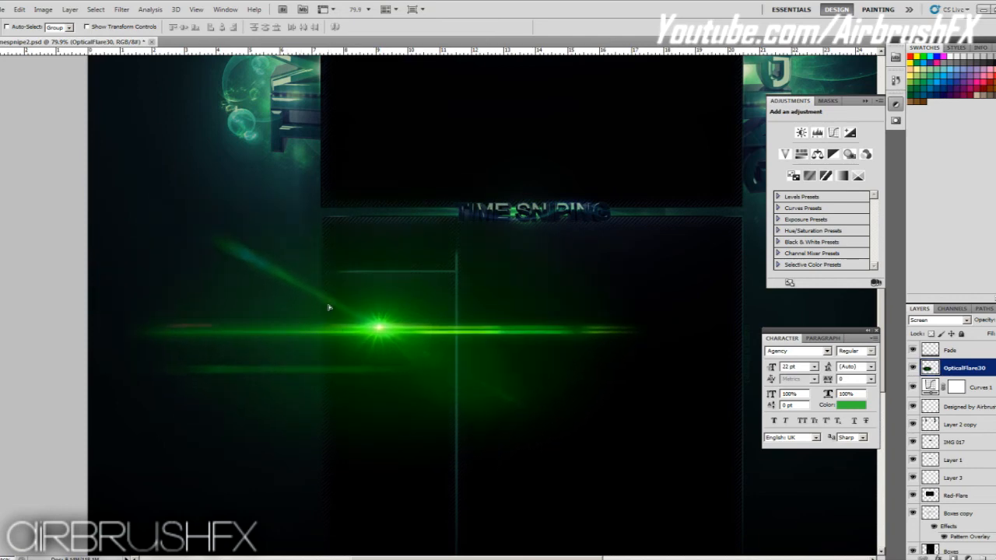
mouse_move(333, 303)
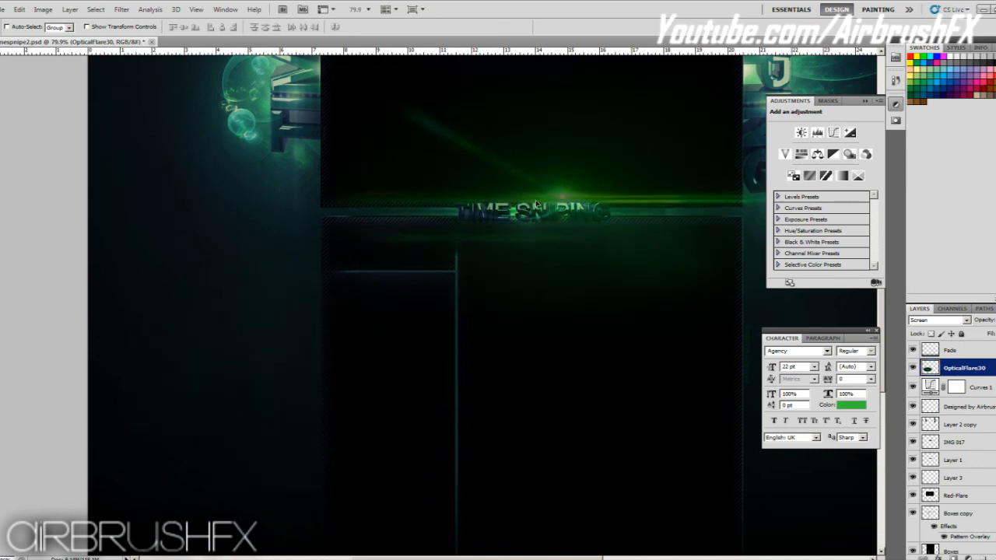
Drag the dimmed flare back down across the banner's middle below the title.
drag(544, 199, 345, 339)
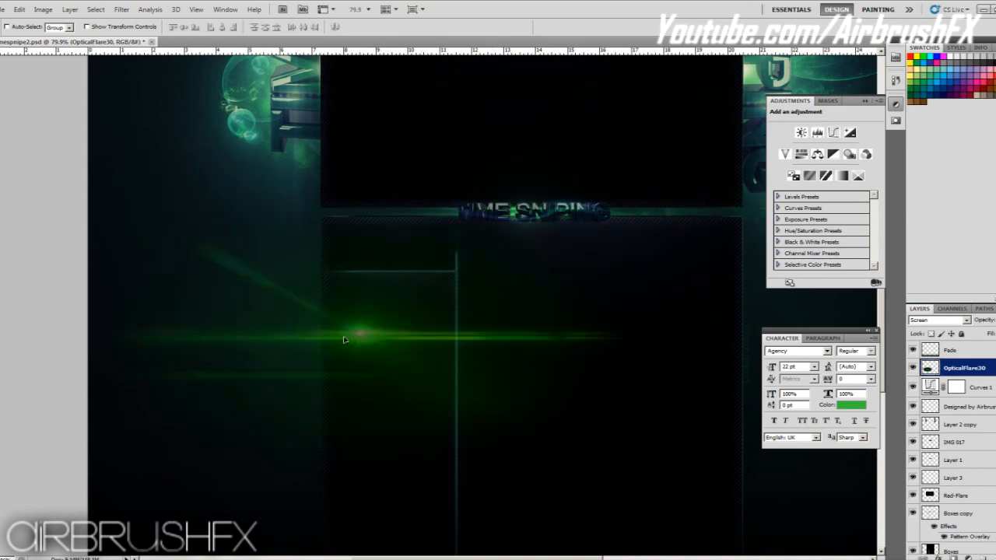